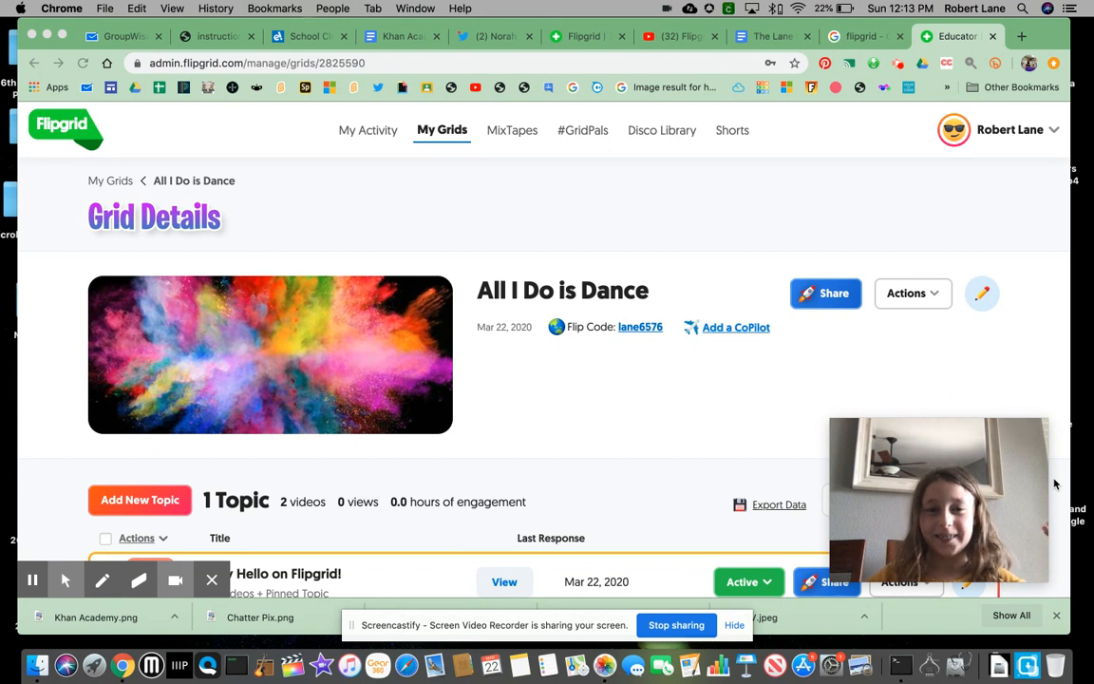
mouse_move(769, 403)
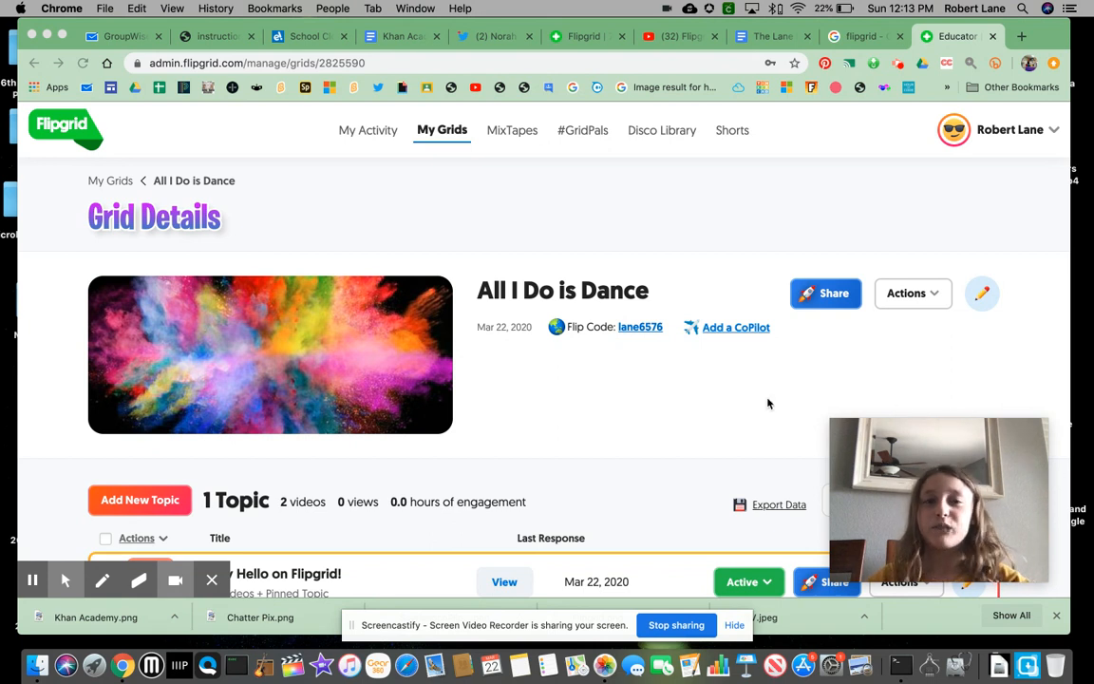
mouse_move(1083, 365)
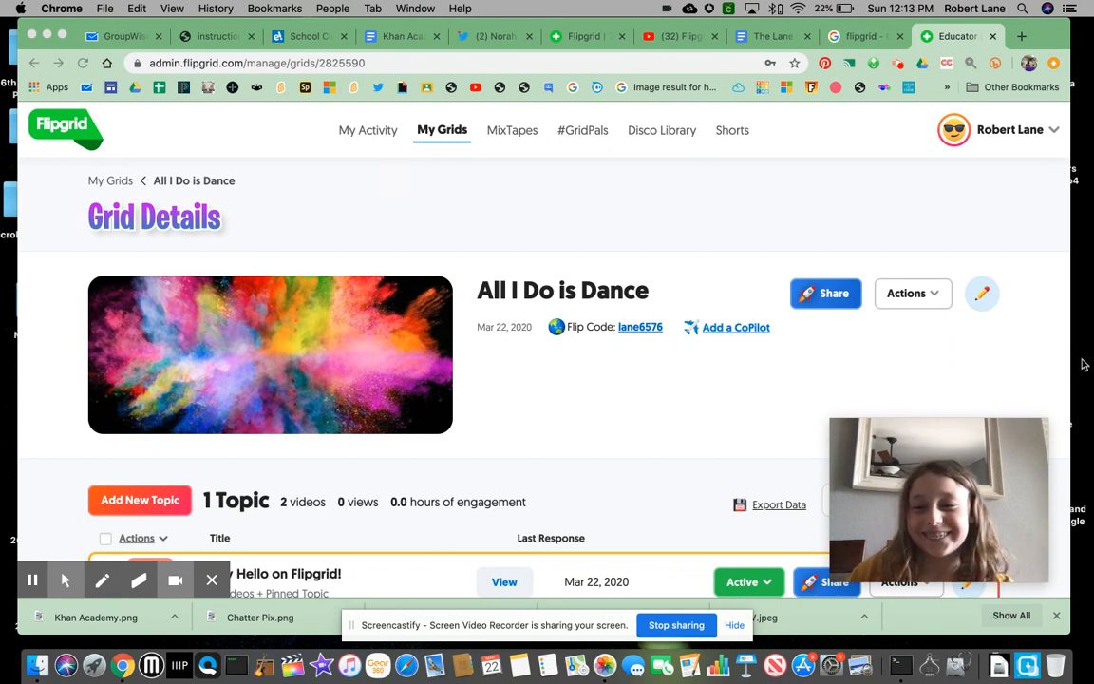
mouse_move(1068, 384)
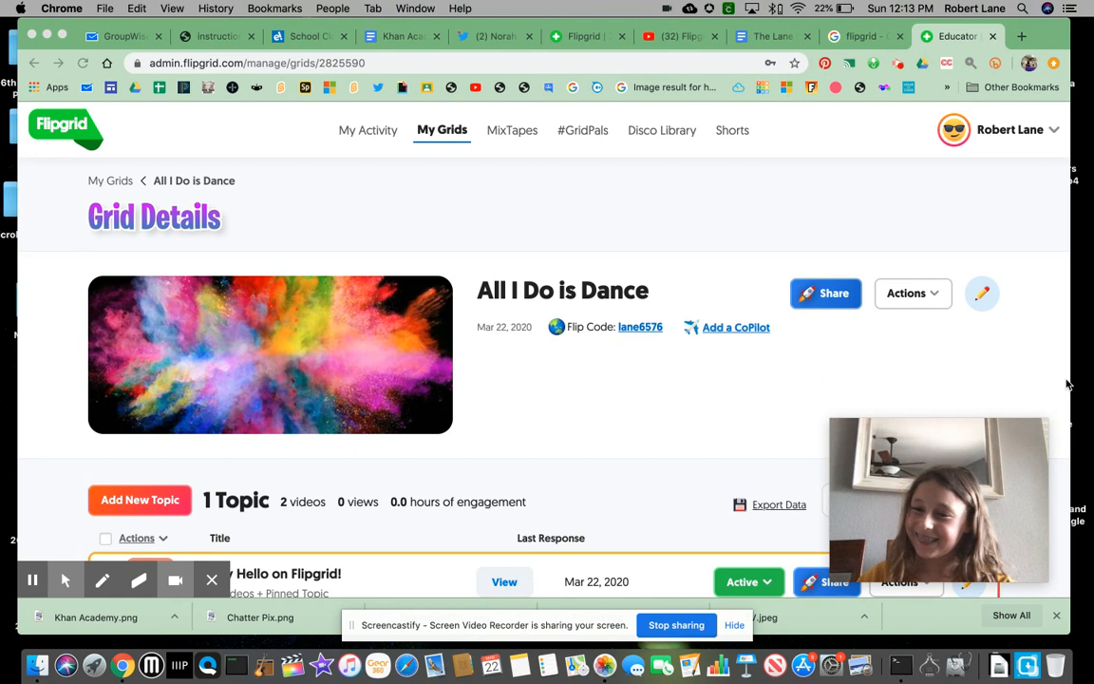
mouse_move(1005, 137)
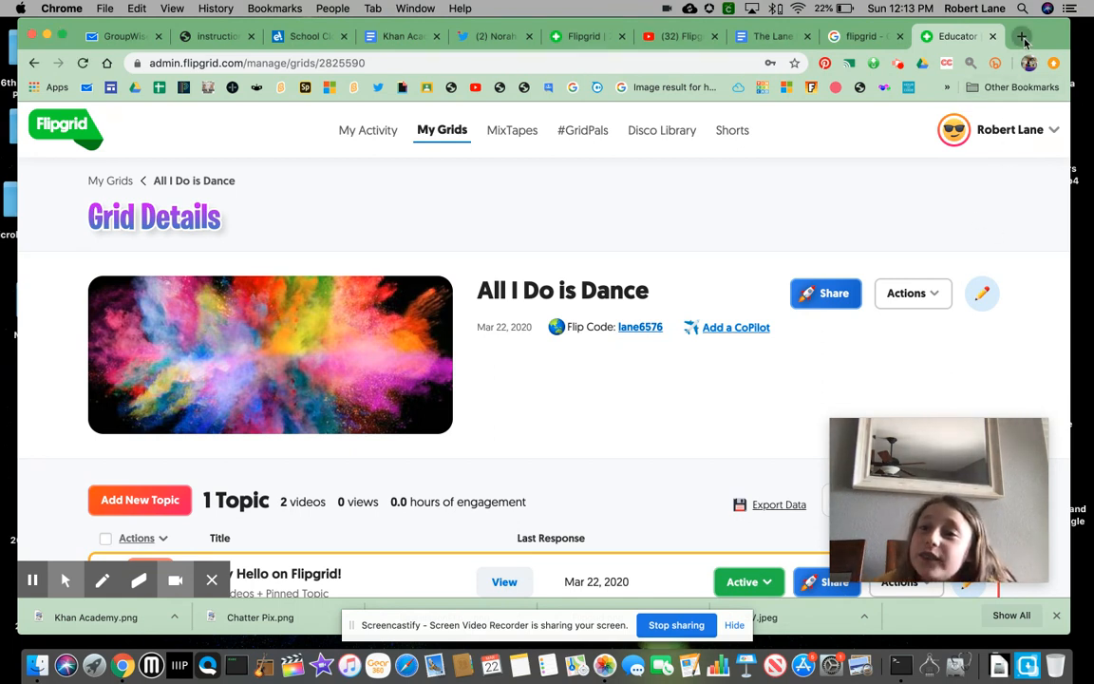
Open a new tab and expand the signed-out school account in Chrome's Google account list
left_click(1023, 36)
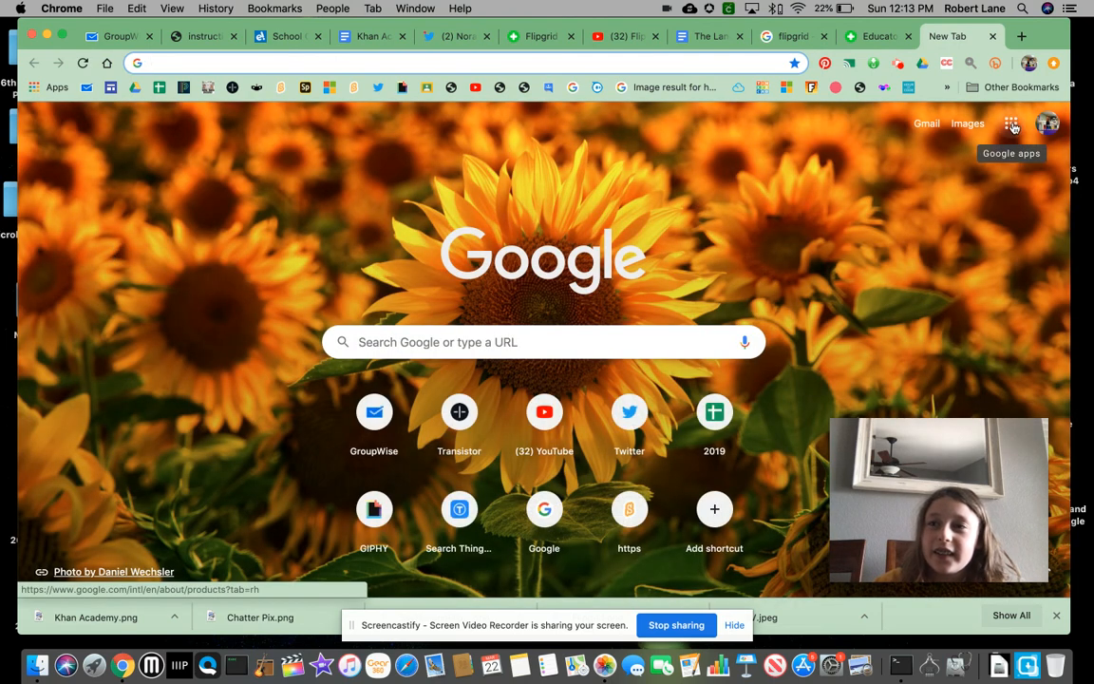
mouse_move(1011, 99)
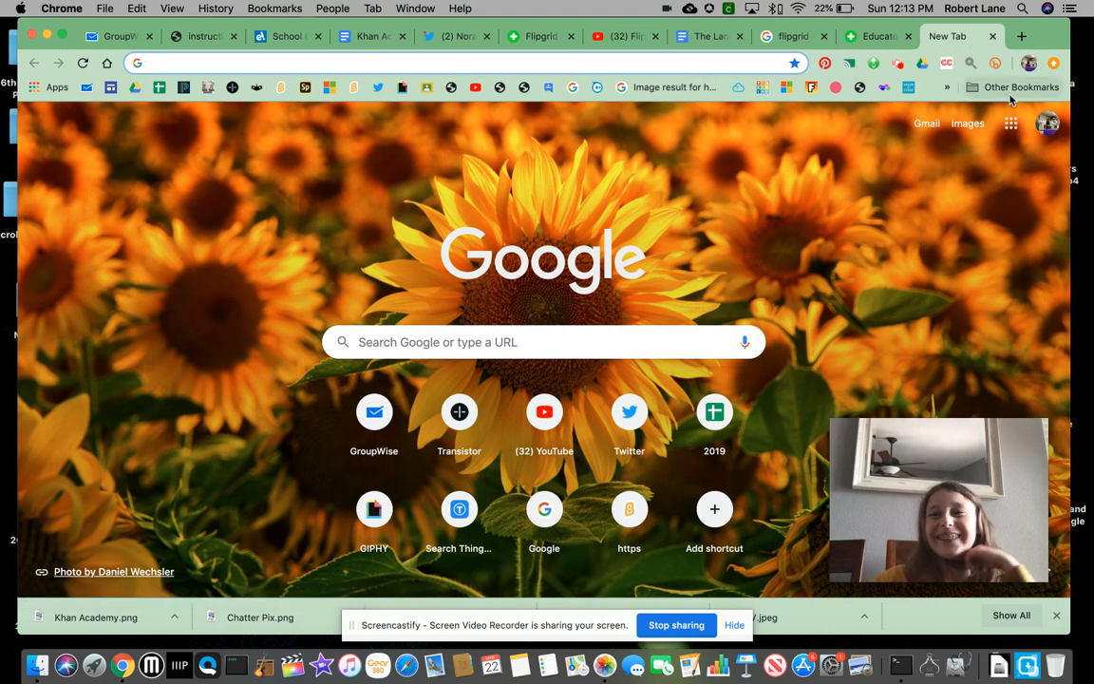
left_click(1011, 124)
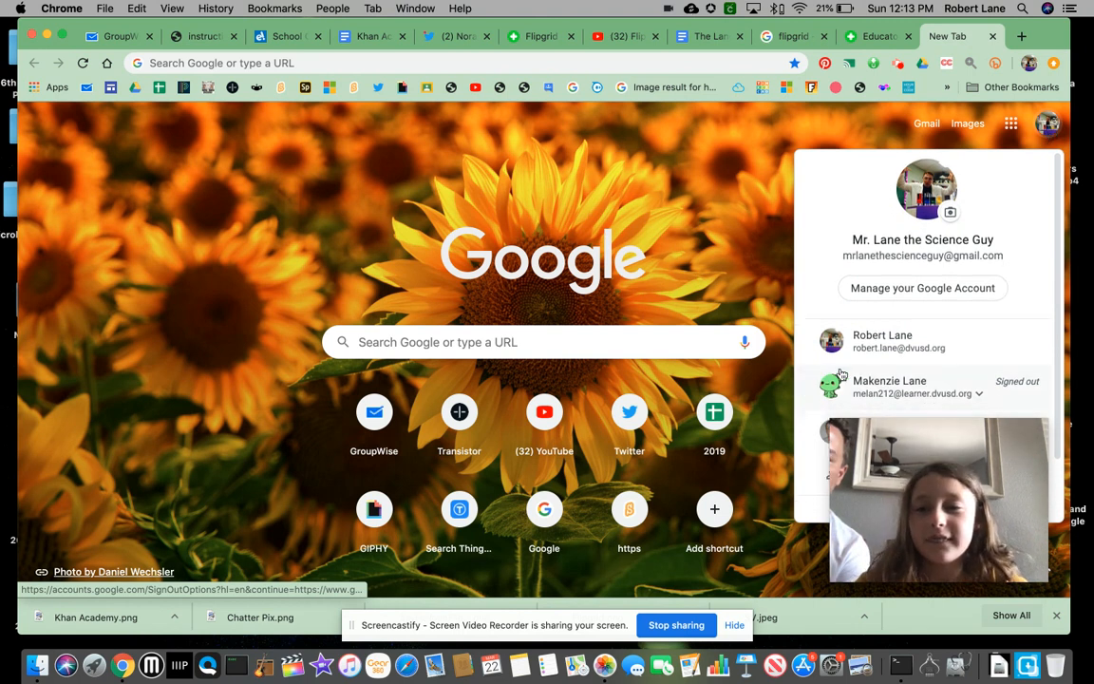
scroll("down", 3)
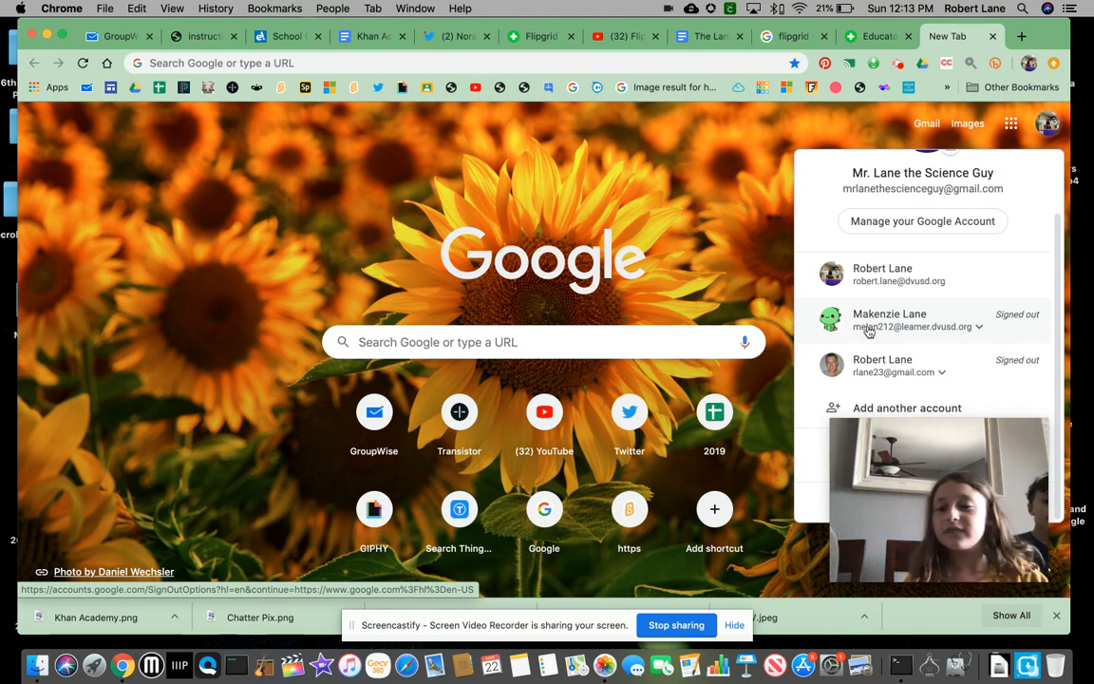
left_click(978, 327)
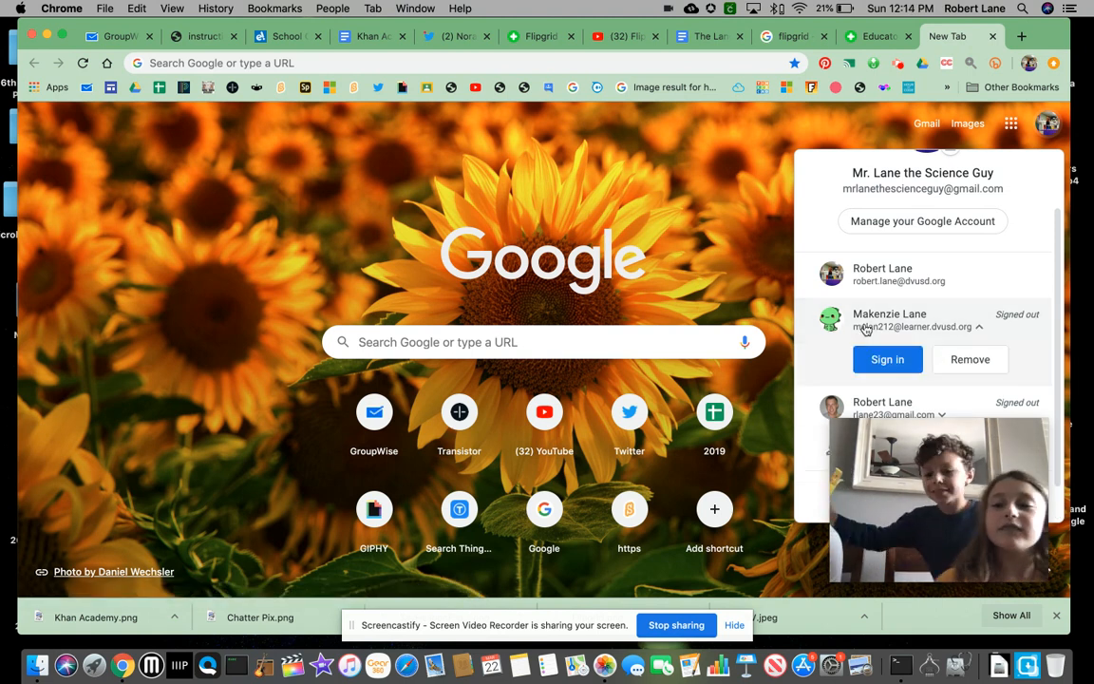
Start signing in to the school account and continue past Verify it's you
left_click(888, 359)
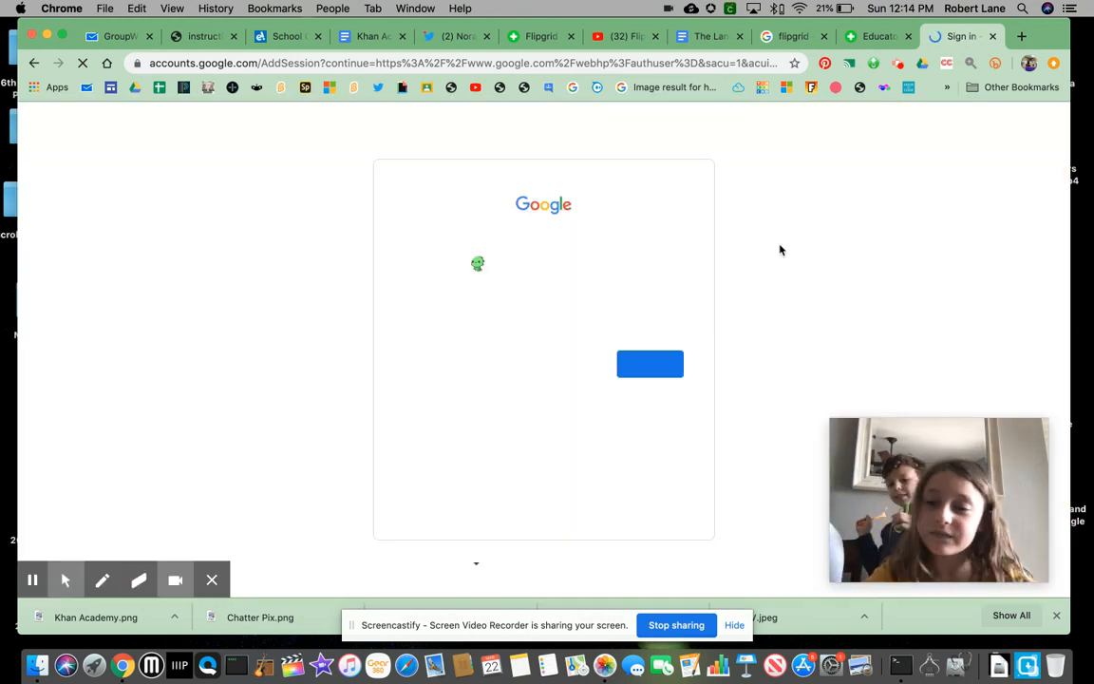
left_click(650, 365)
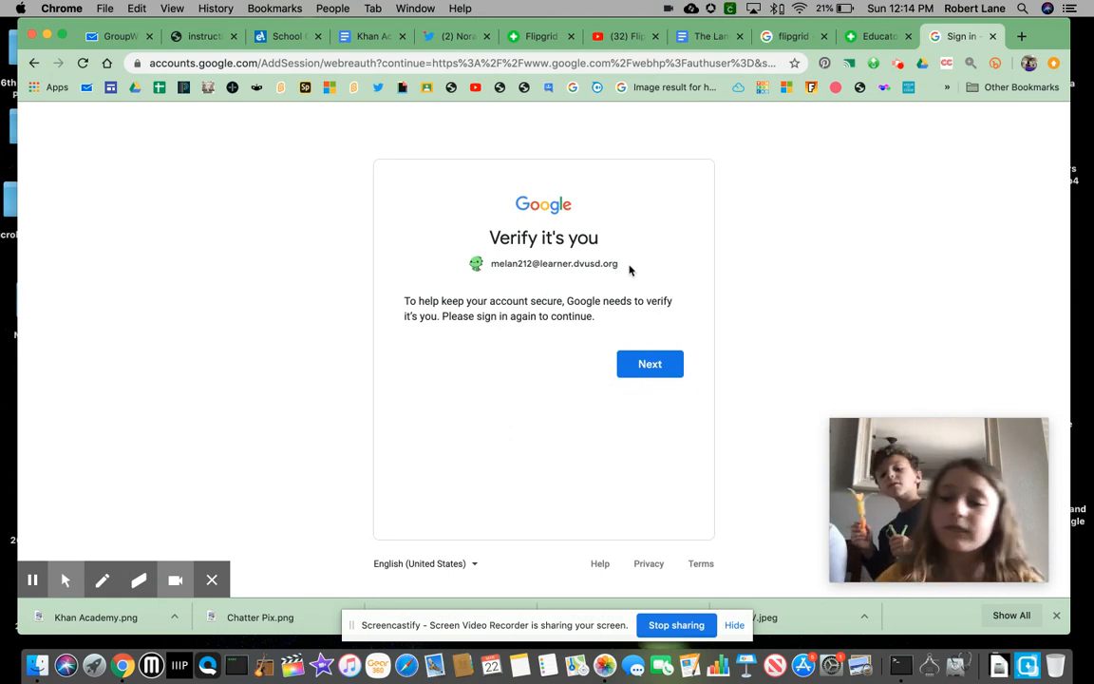
double_click(555, 262)
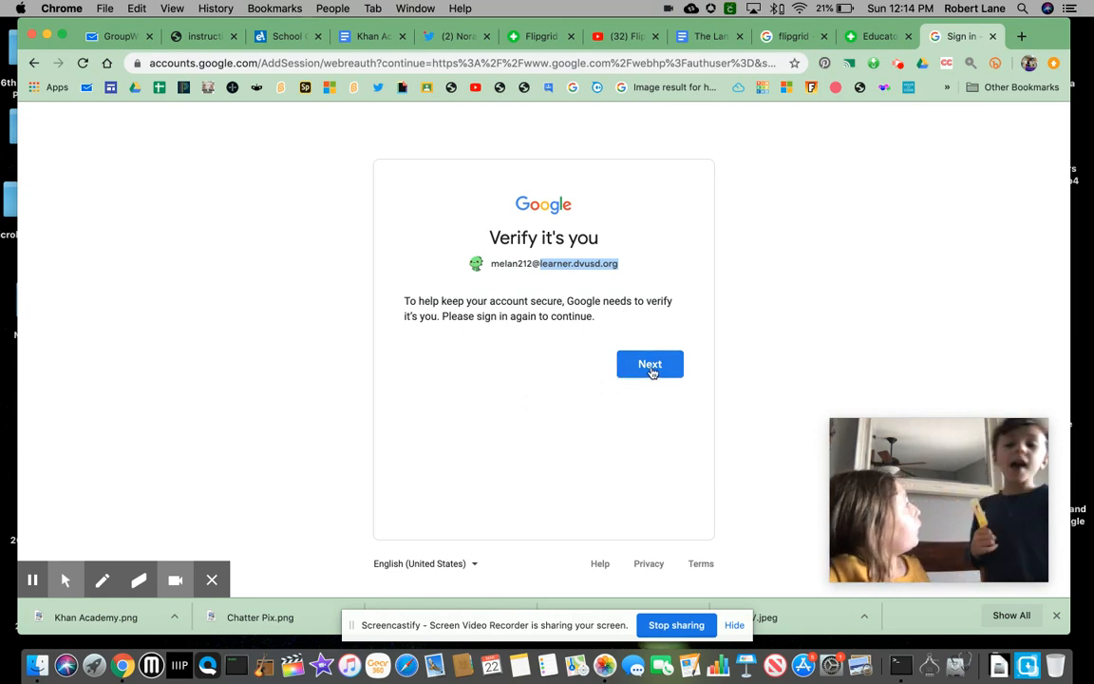
left_click(650, 365)
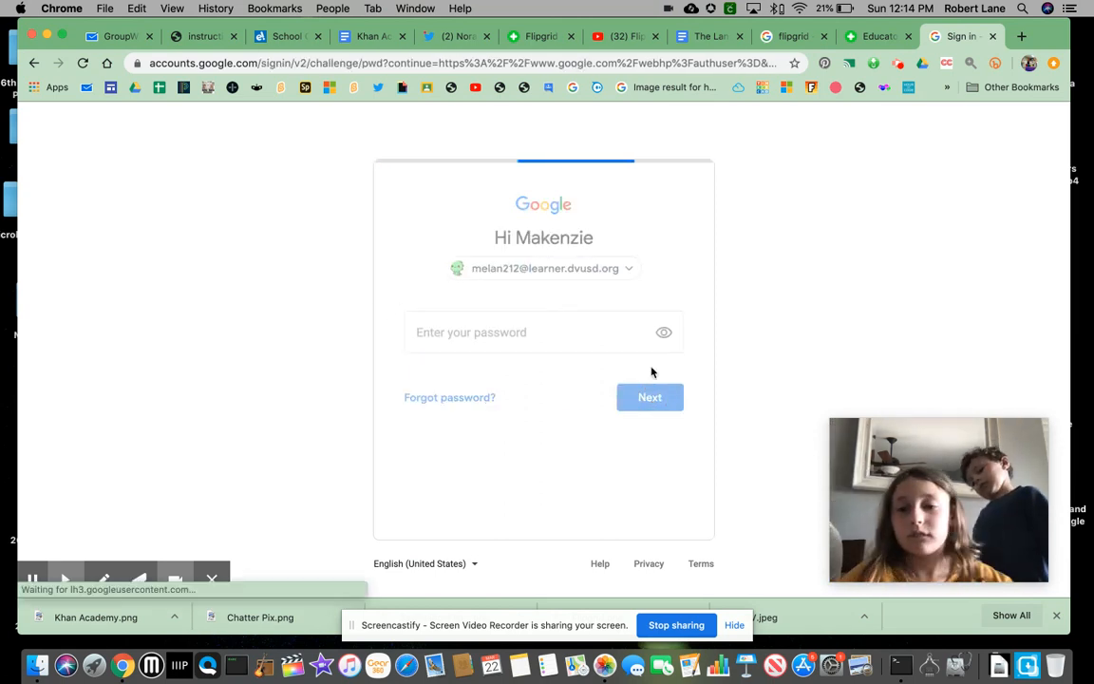
Enter the account password and submit it so Google loads under the school account
type("password")
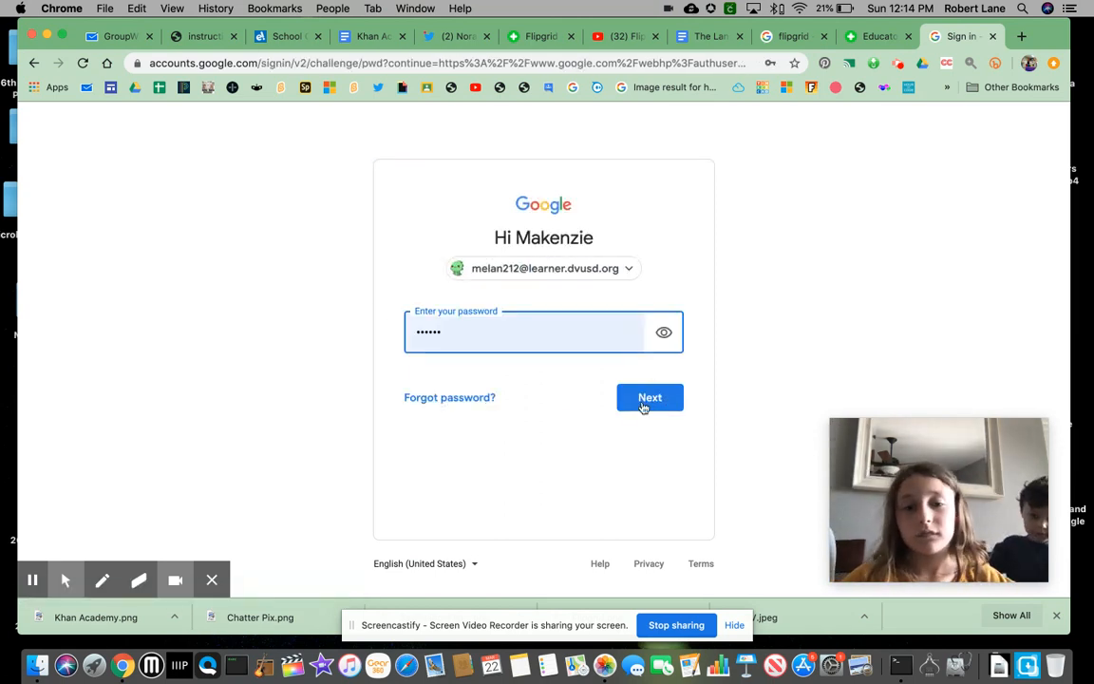
left_click(650, 397)
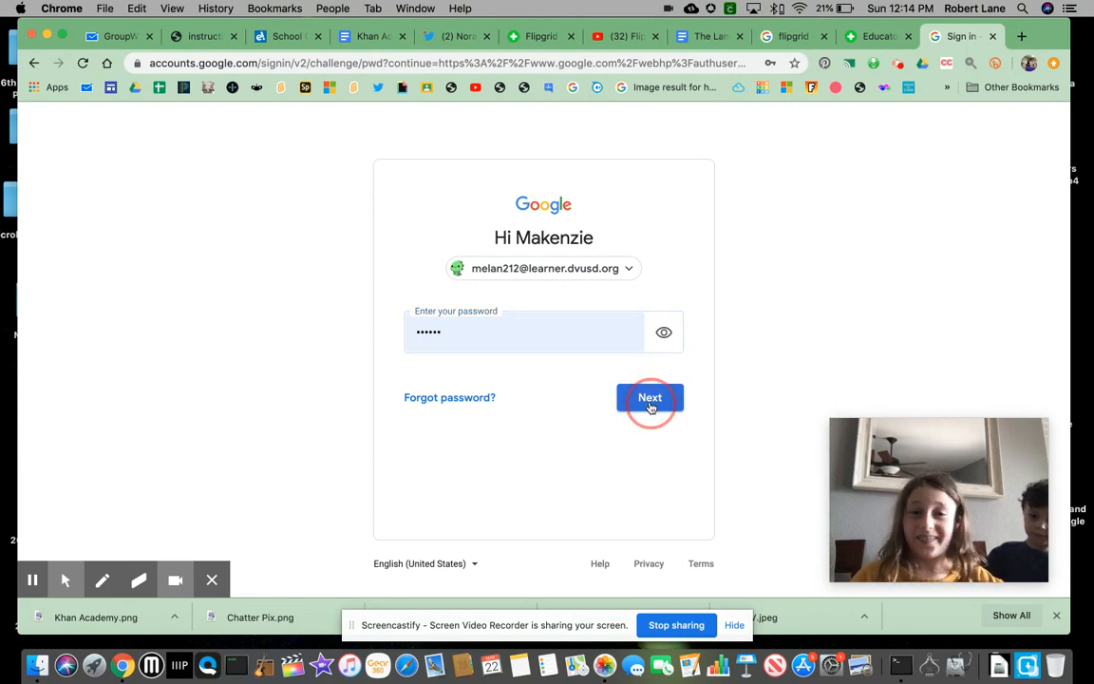
left_click(650, 397)
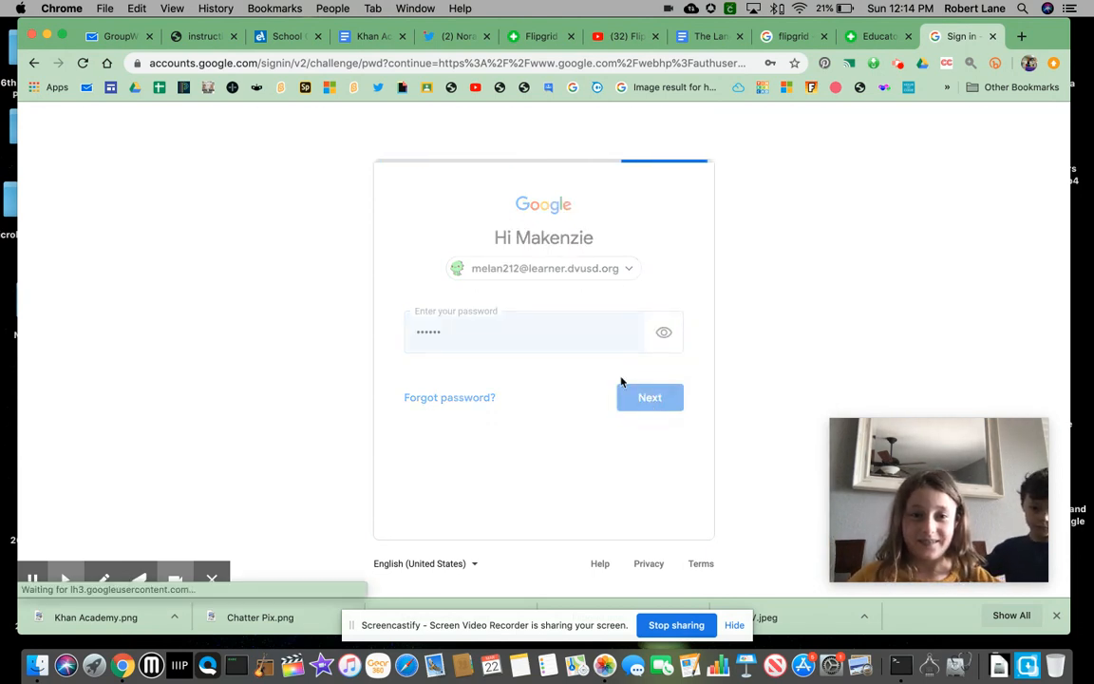
left_click(650, 398)
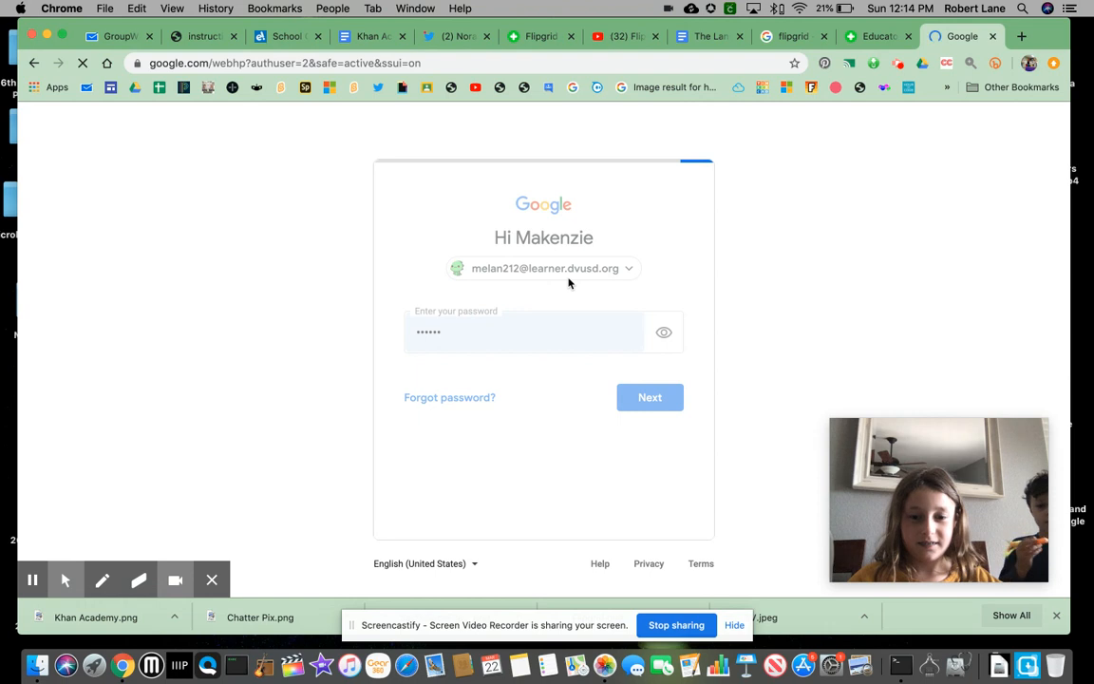
Search Google for 'khan academy' and open the official Khan Academy site result
left_click(650, 398)
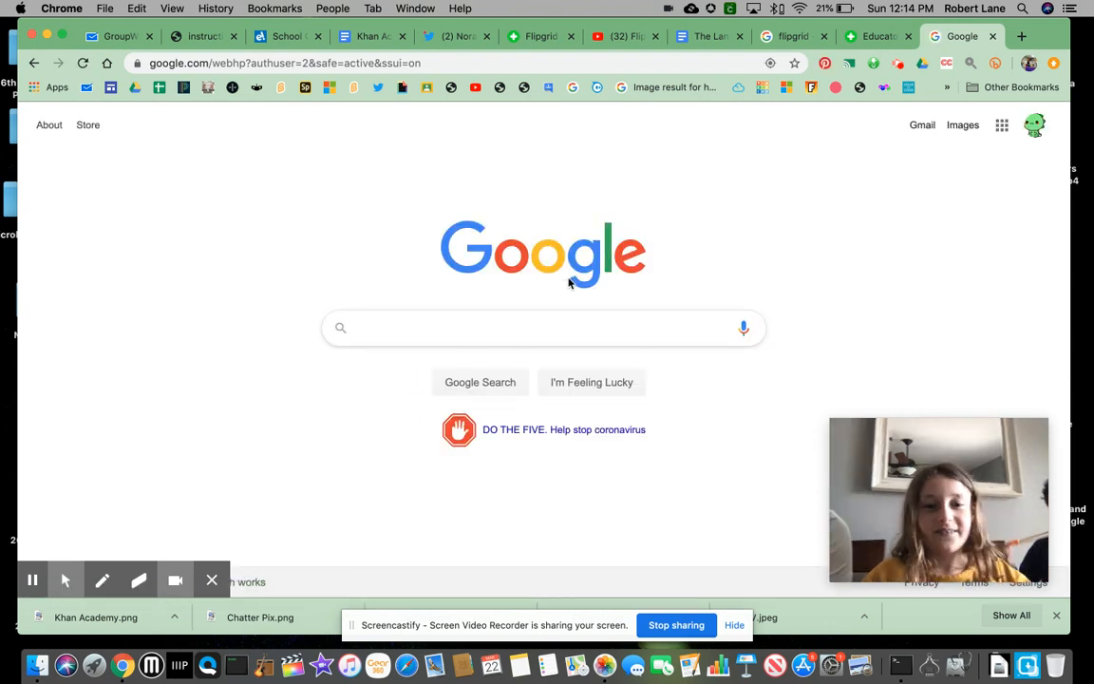
type("k")
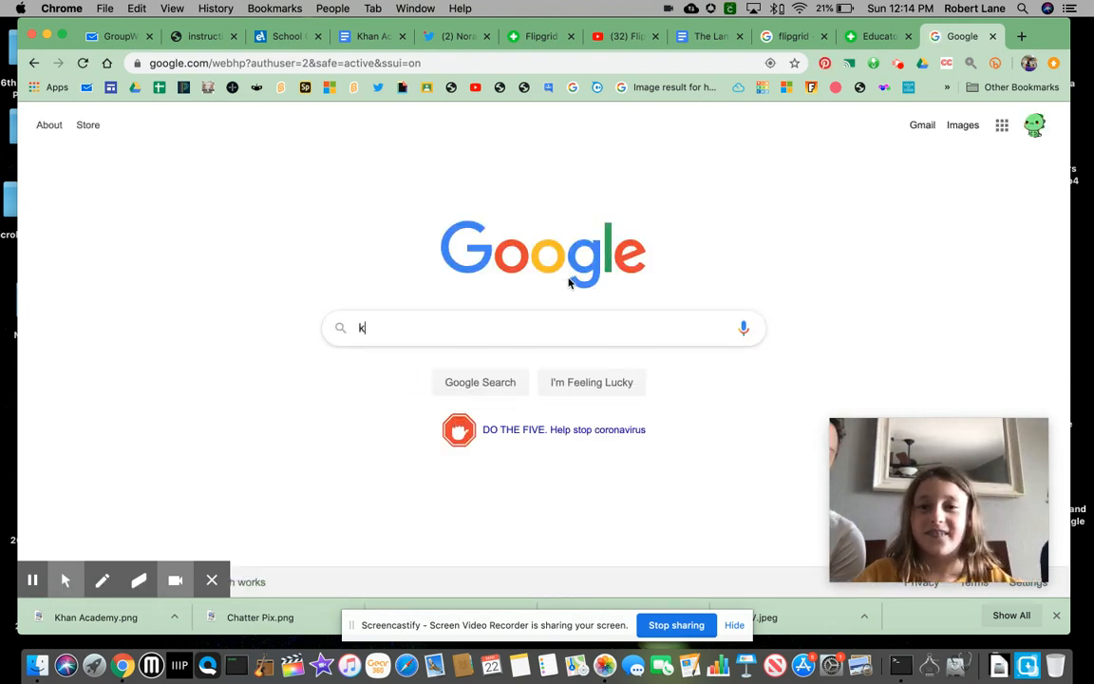
type("han a")
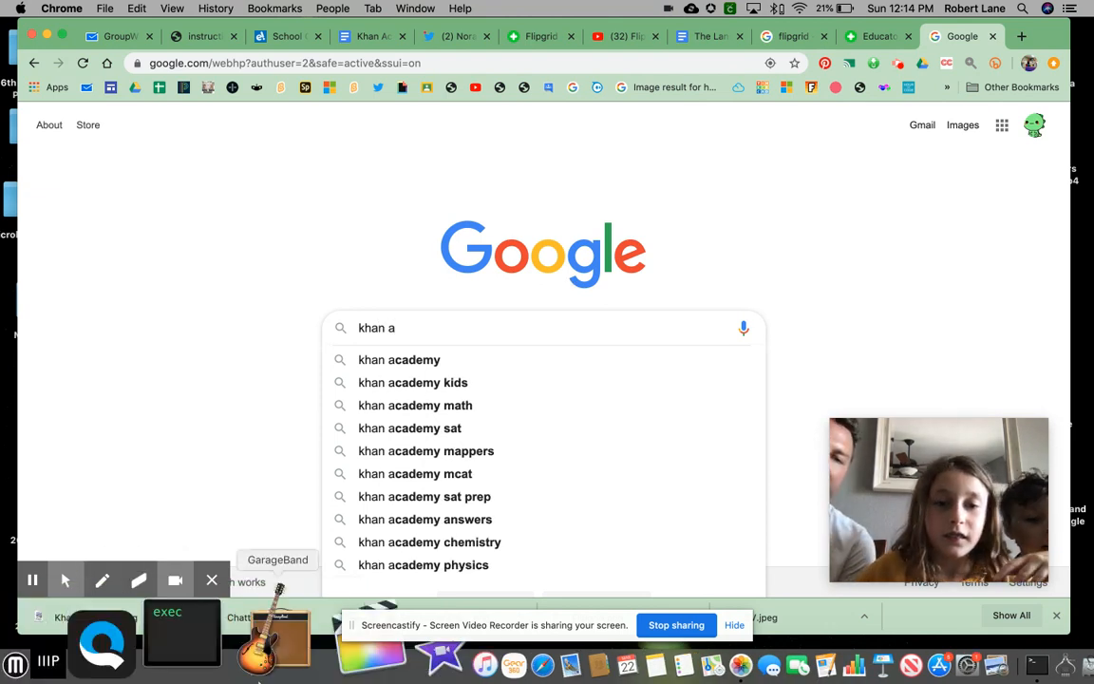
left_click(399, 359)
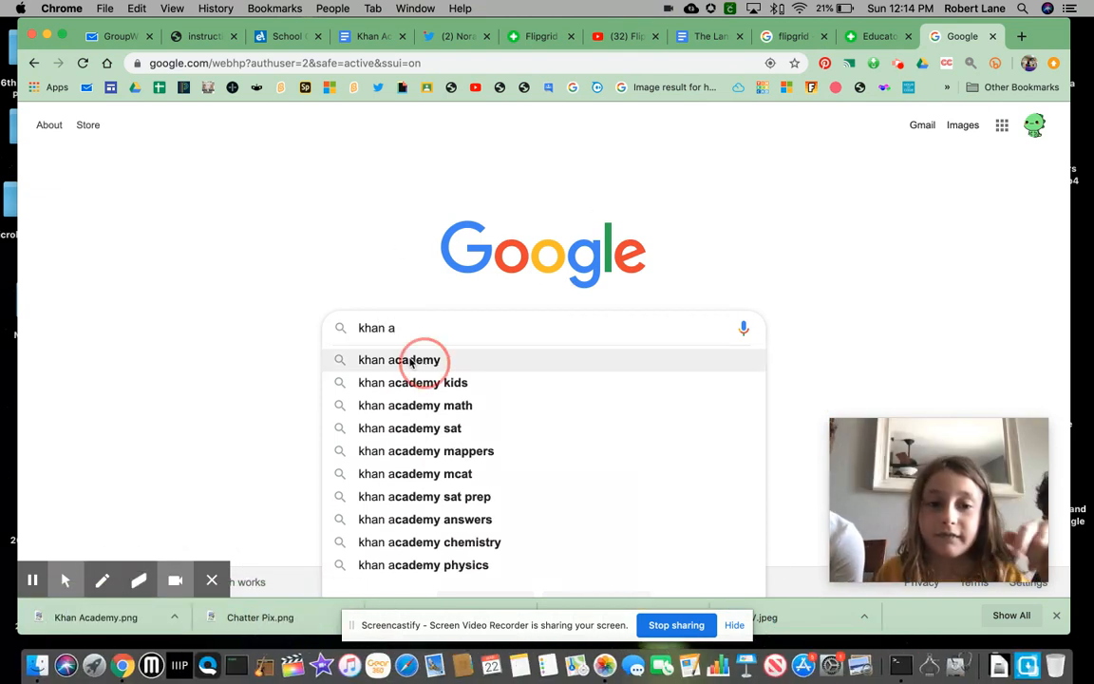
left_click(399, 359)
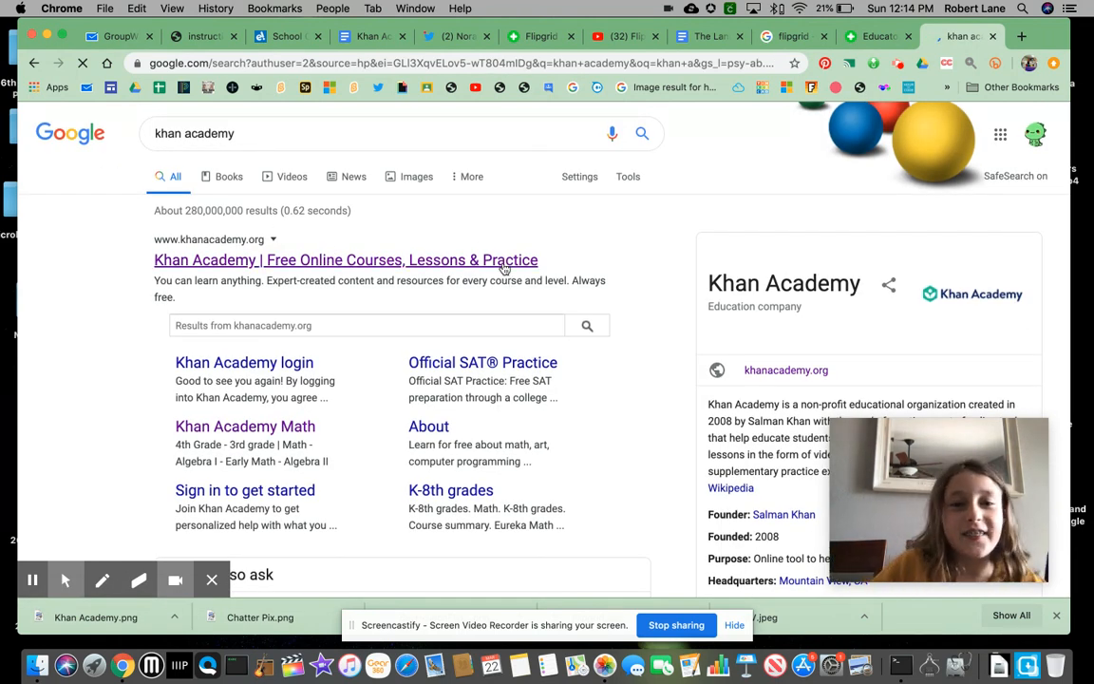
left_click(346, 259)
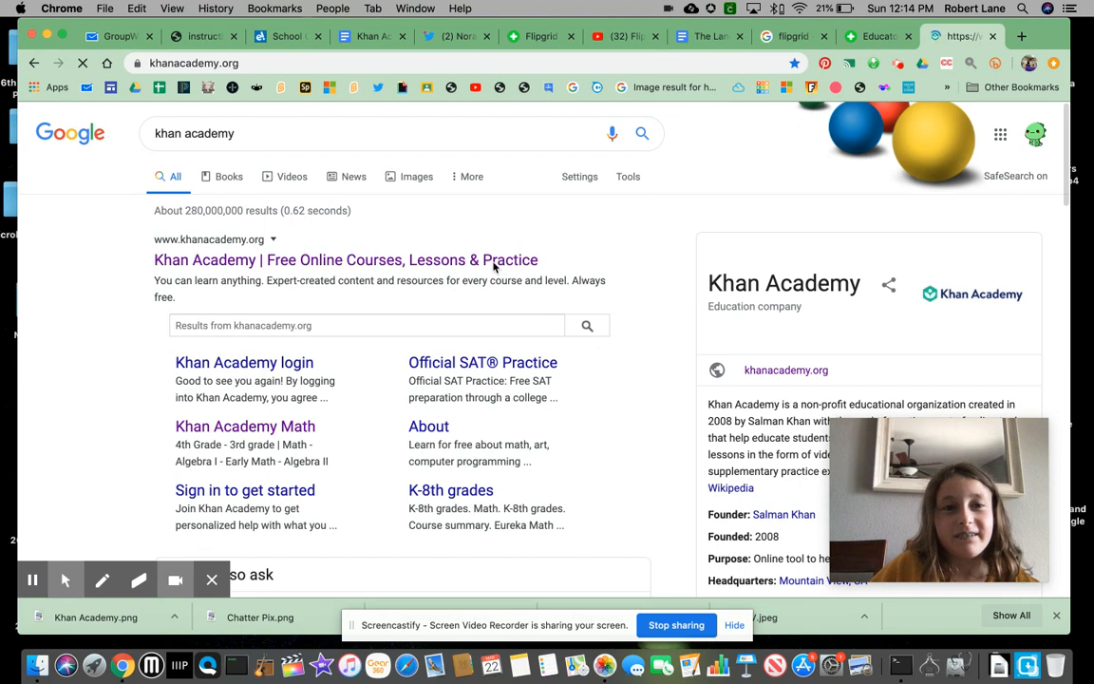
Log in to Khan Academy with Google, choosing the school account and allowing access
left_click(346, 259)
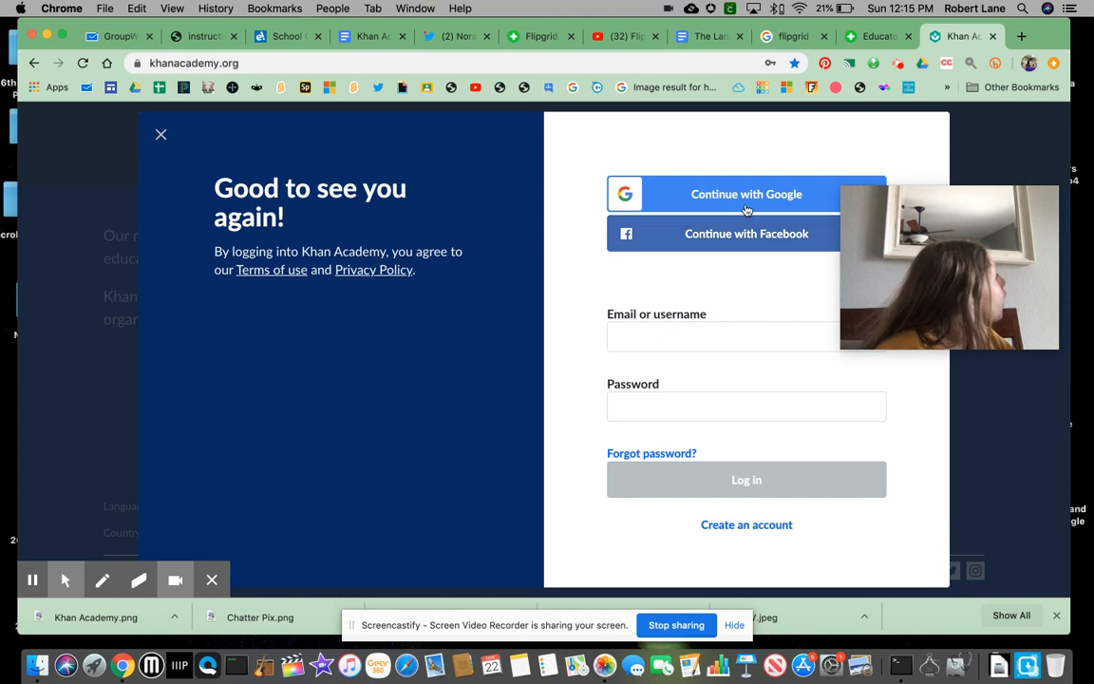
left_click(747, 193)
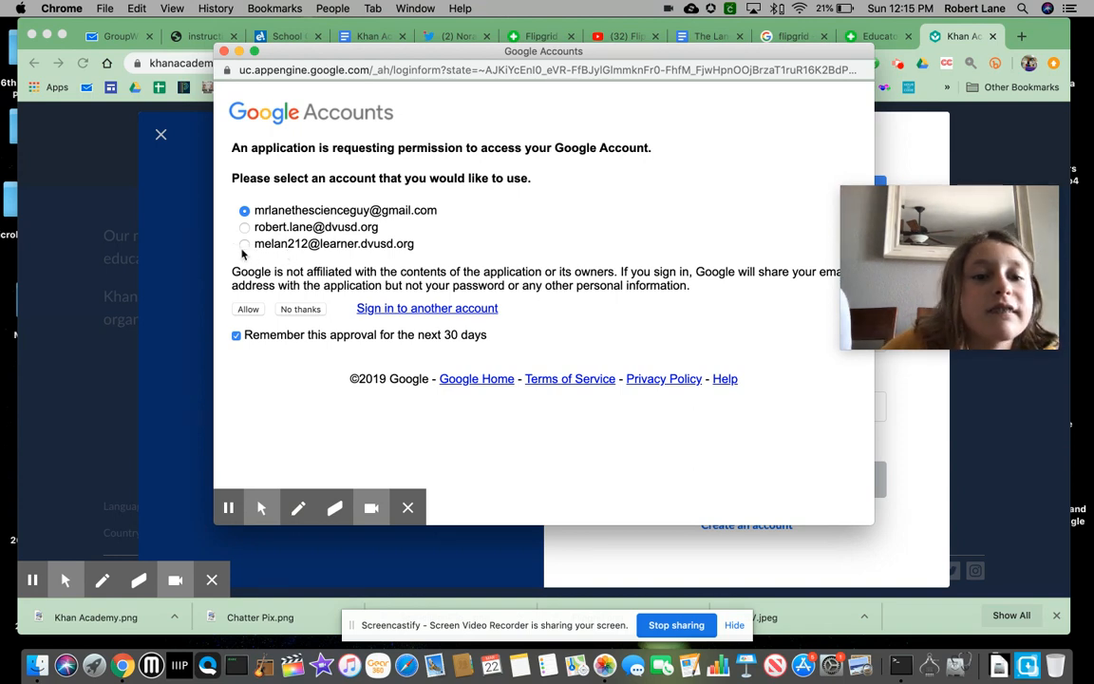
left_click(243, 243)
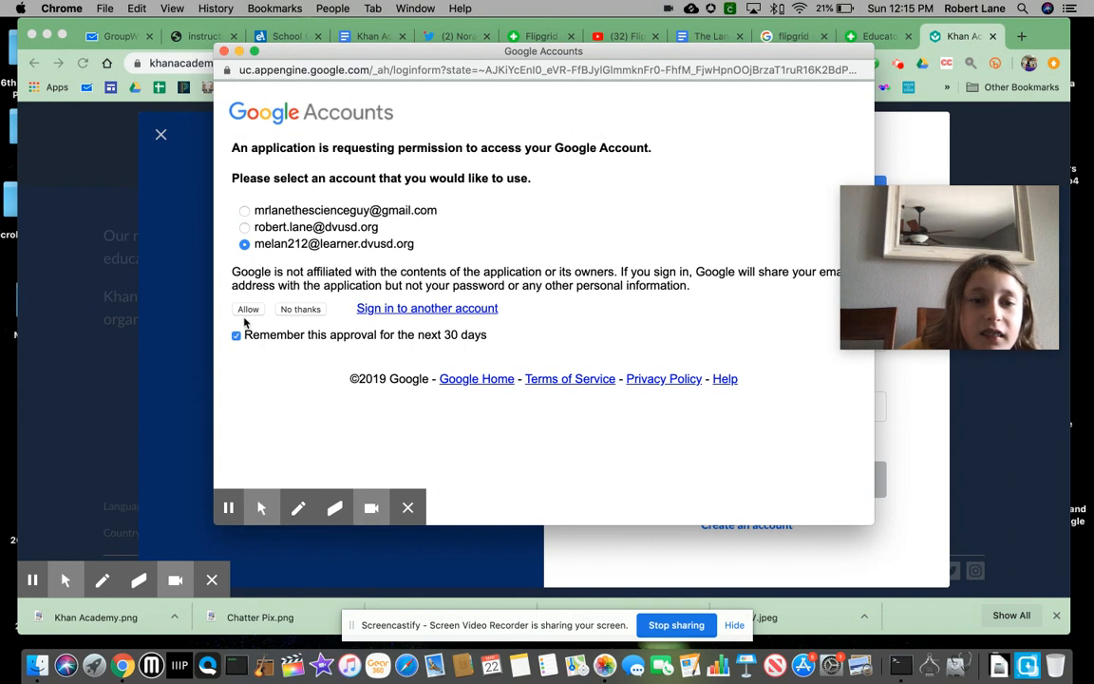
left_click(247, 308)
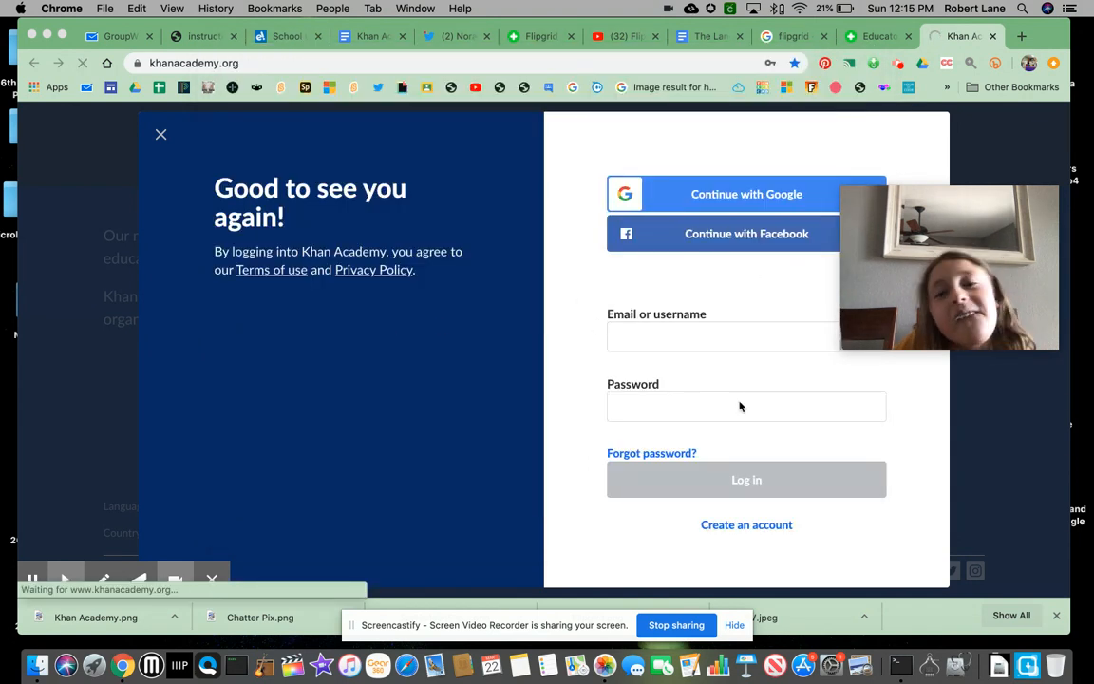
left_click(746, 194)
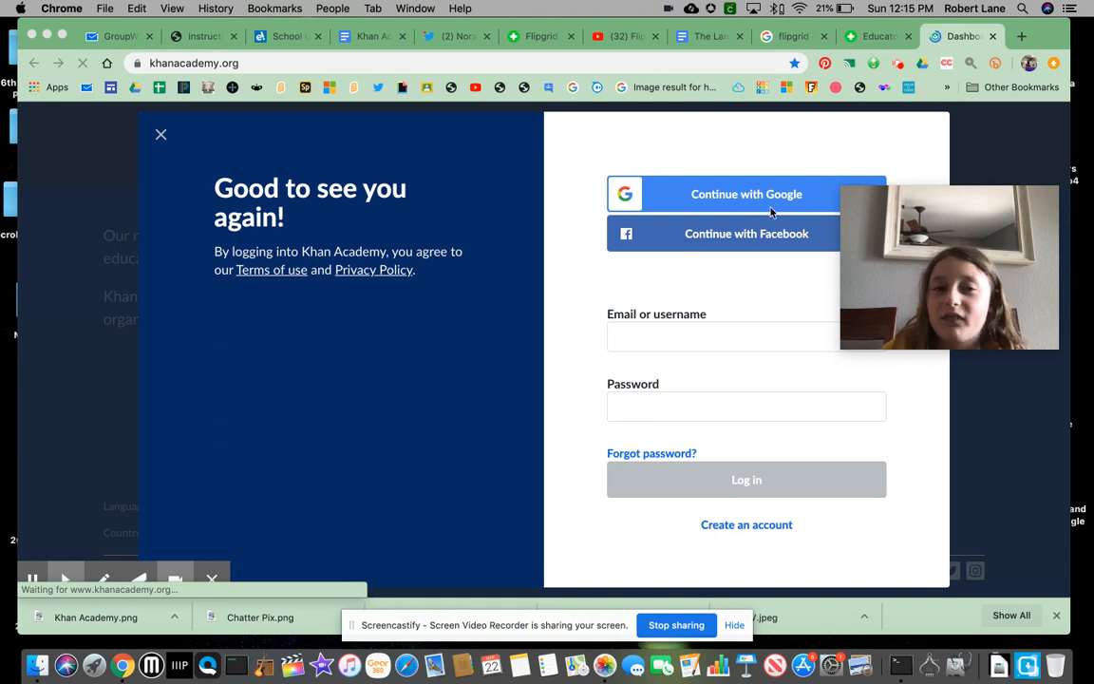
Open the Courses menu on the dashboard to choose 3rd grade math
left_click(160, 133)
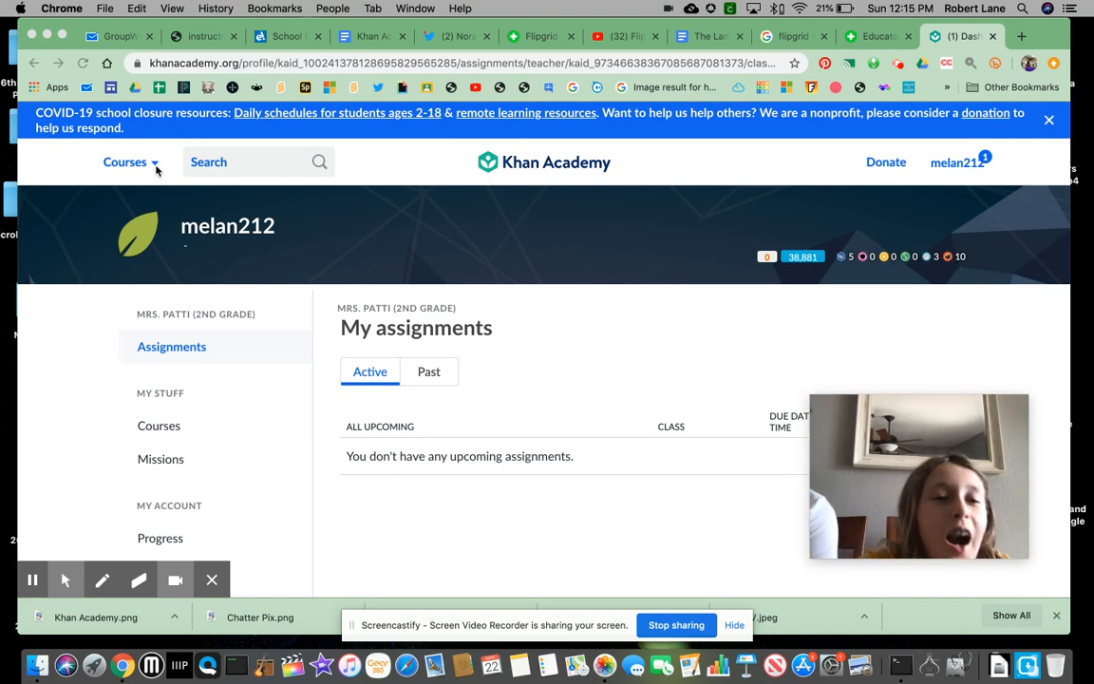
left_click(129, 161)
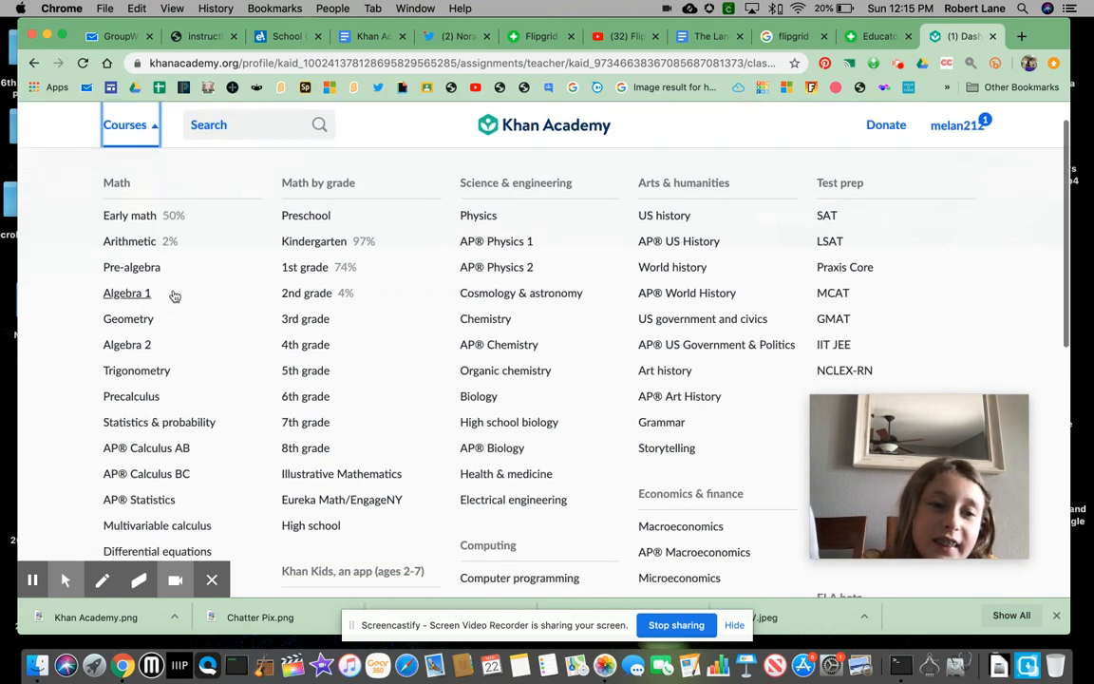
mouse_move(268, 334)
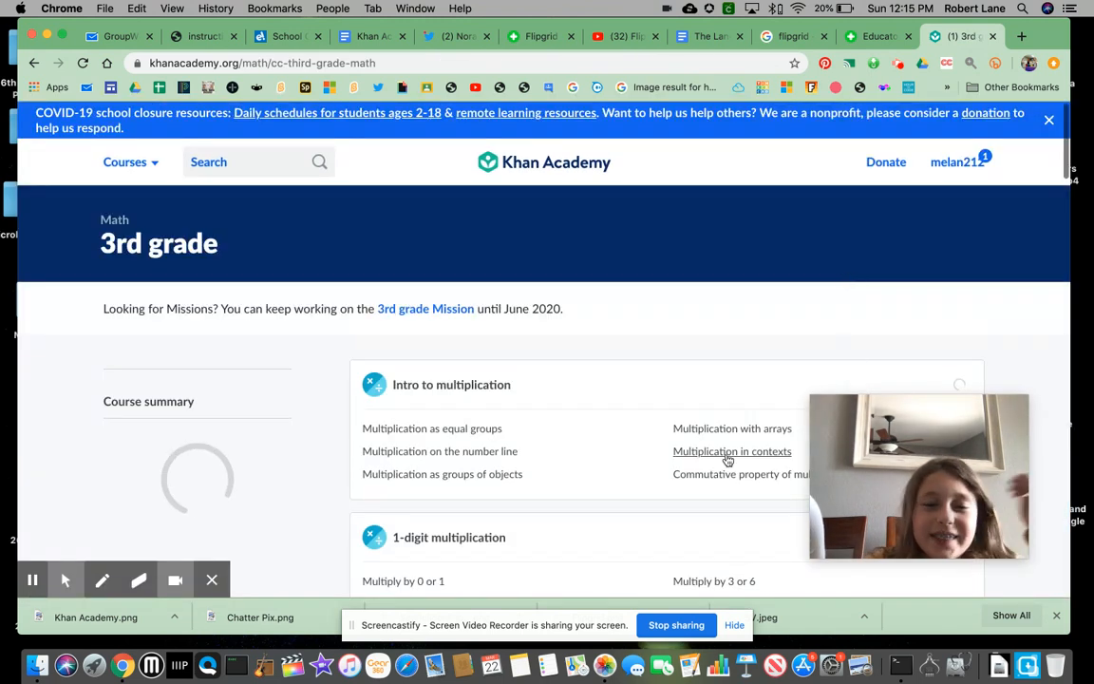
left_click(1049, 120)
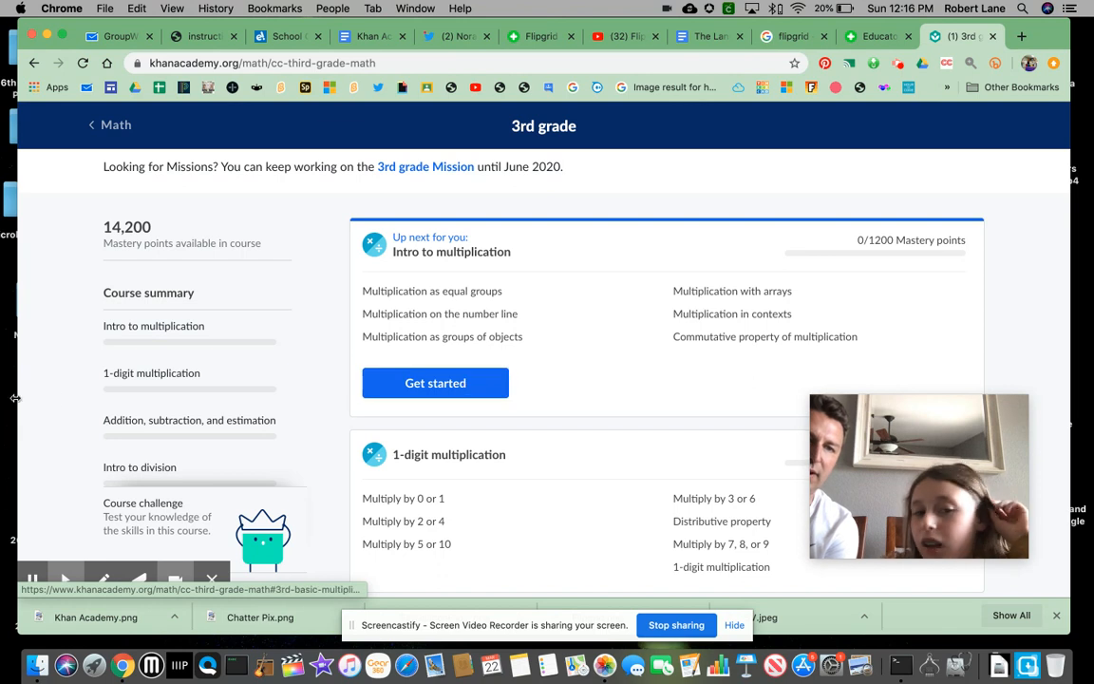
scroll("down", 3)
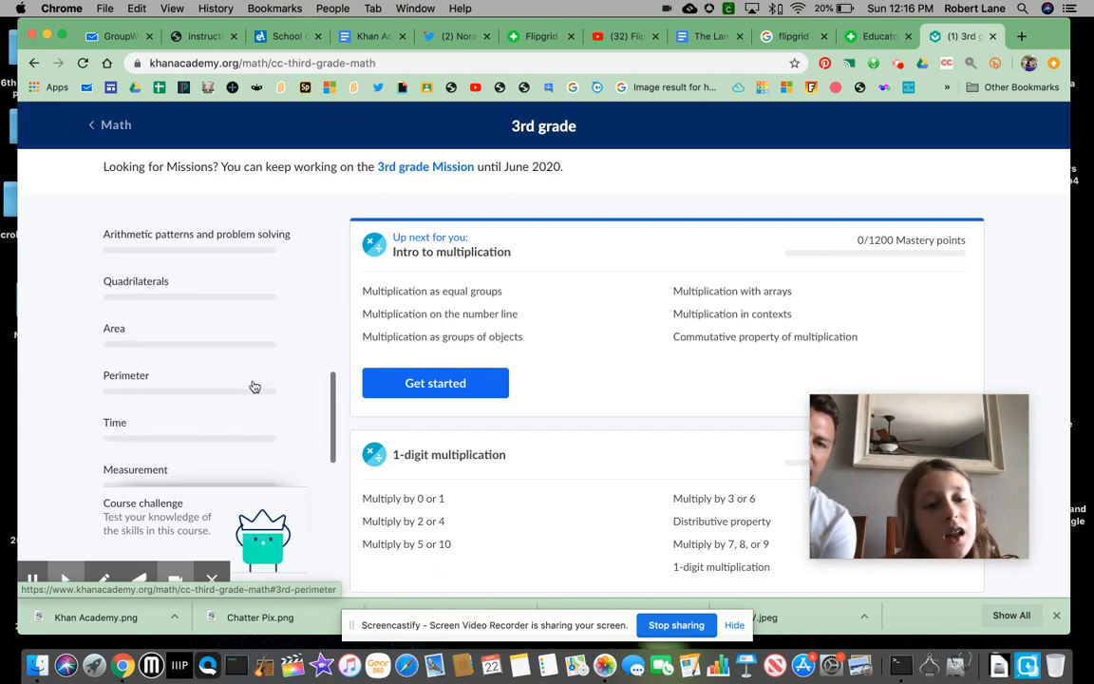
scroll("down", 3)
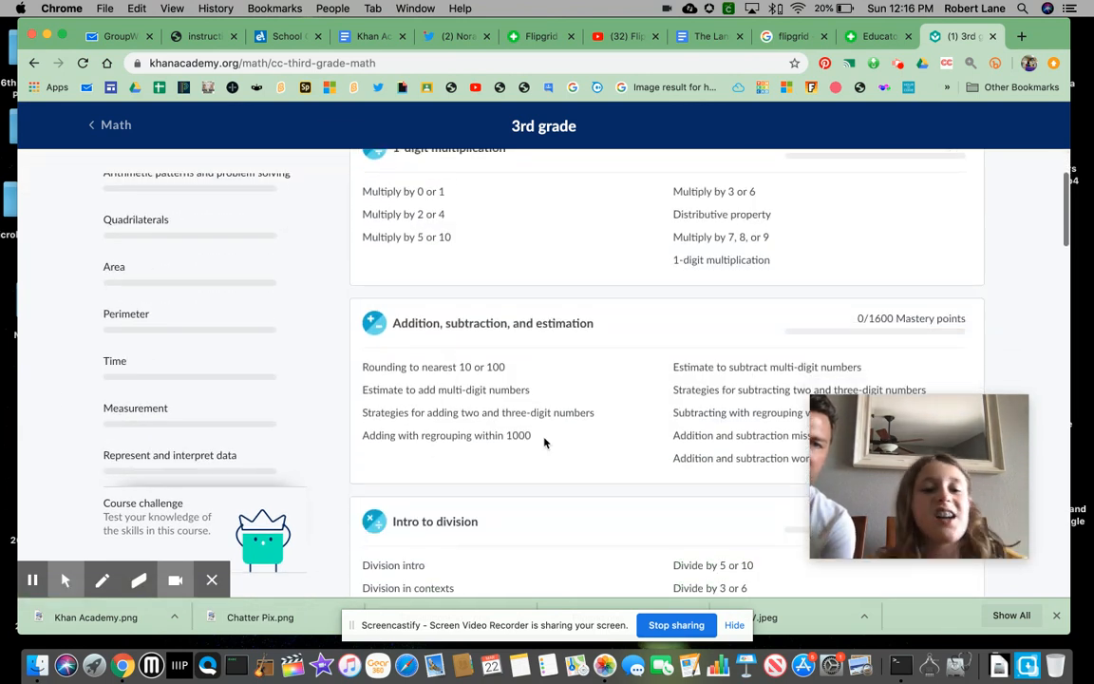
scroll("down", 3)
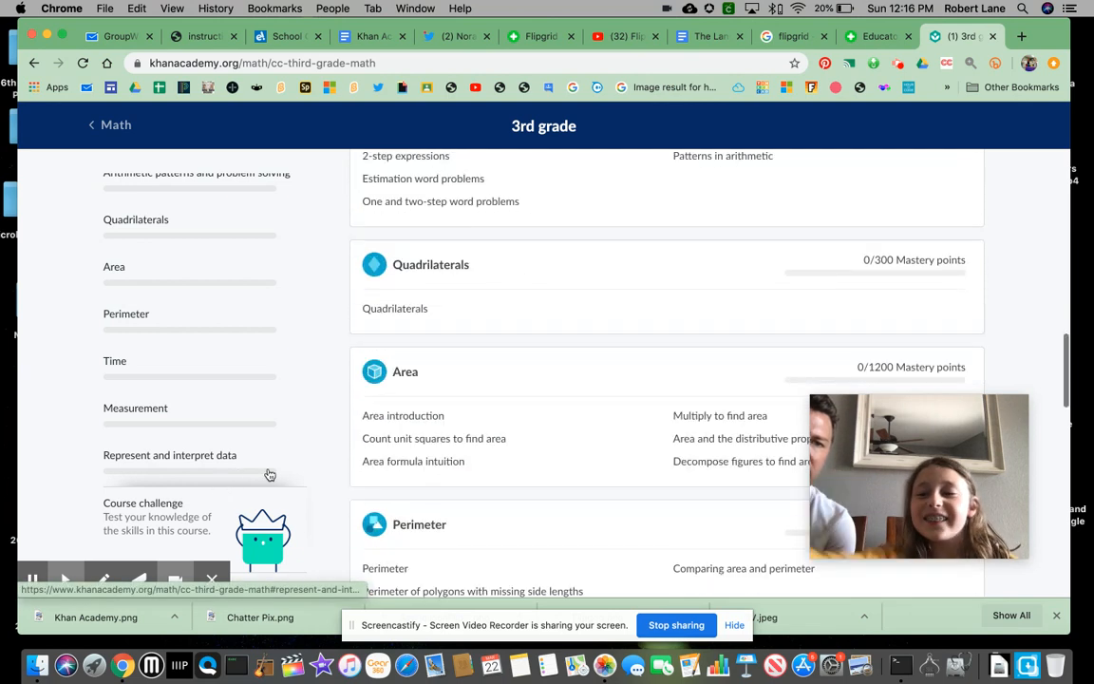
scroll("down", 3)
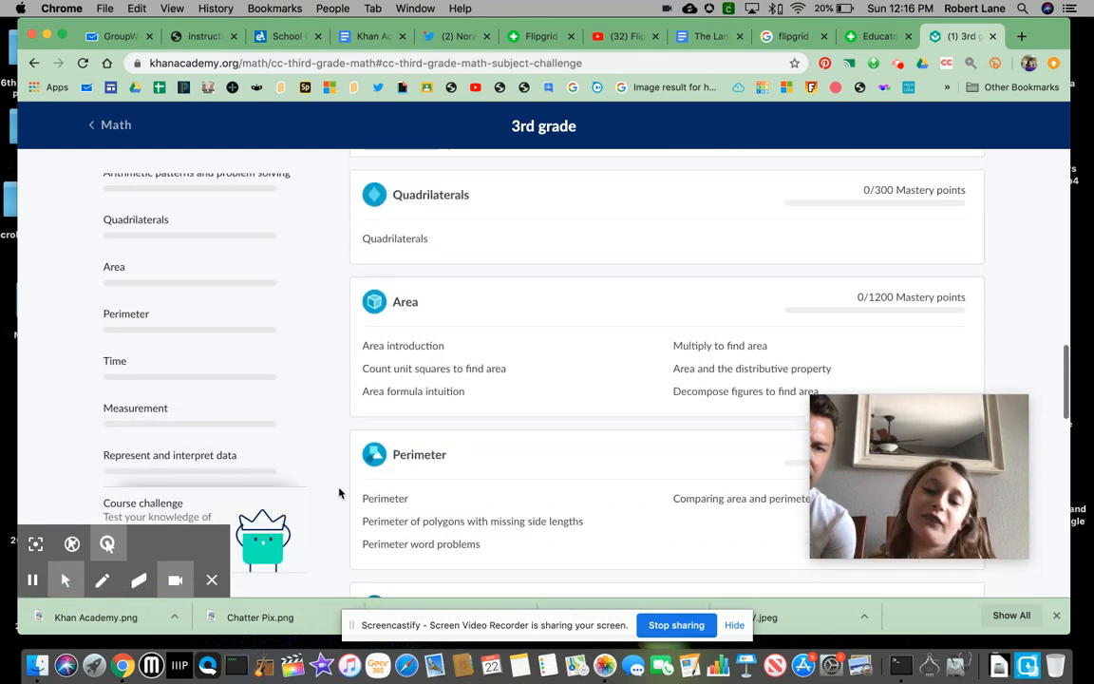
scroll("down", 3)
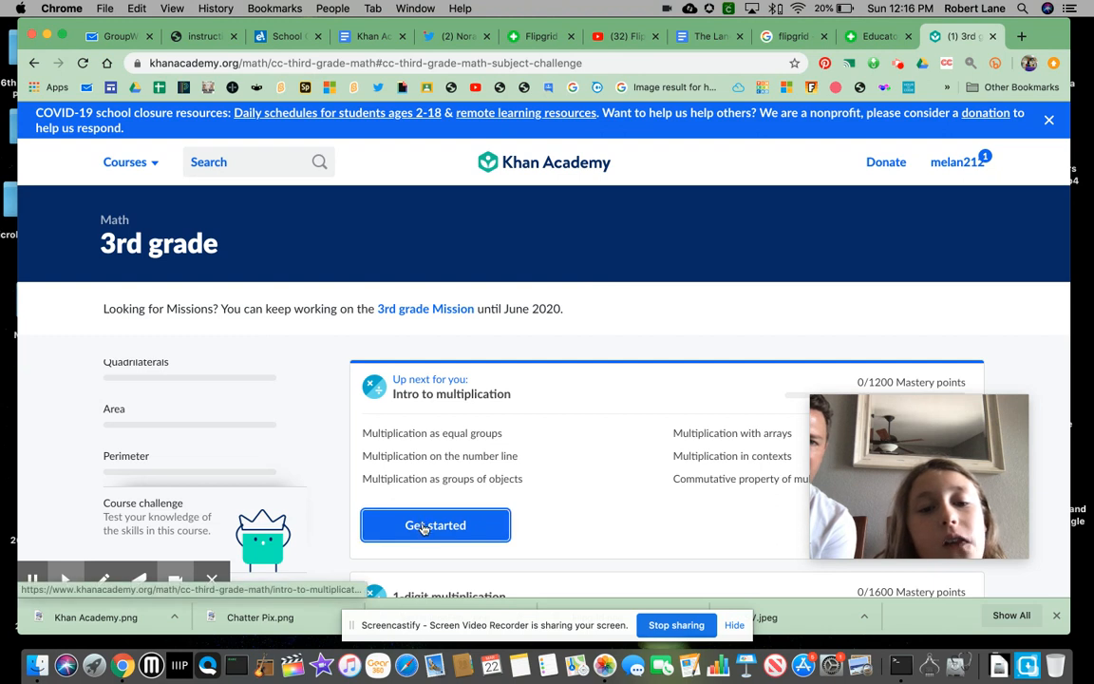
scroll("down", 3)
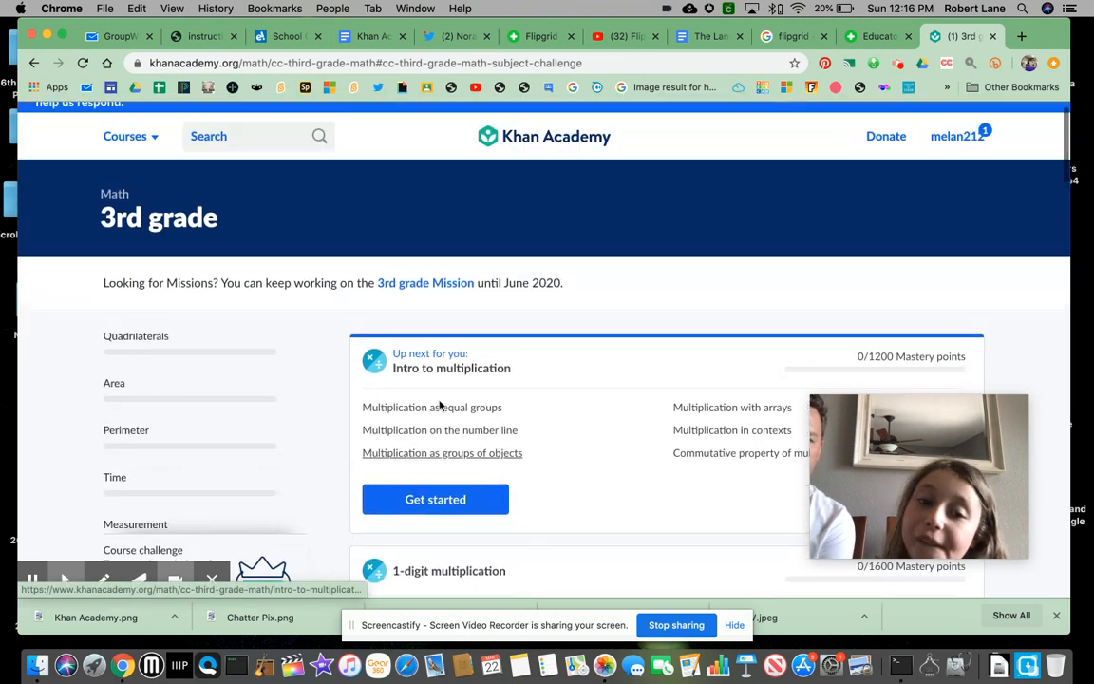
scroll("down", 3)
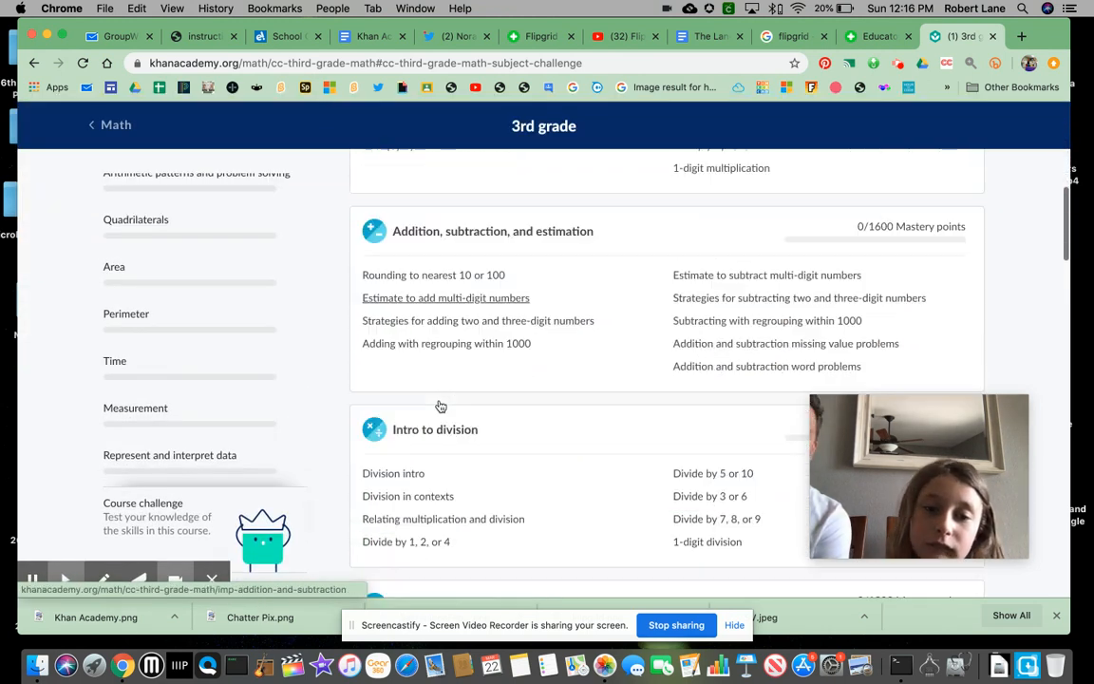
scroll("down", 3)
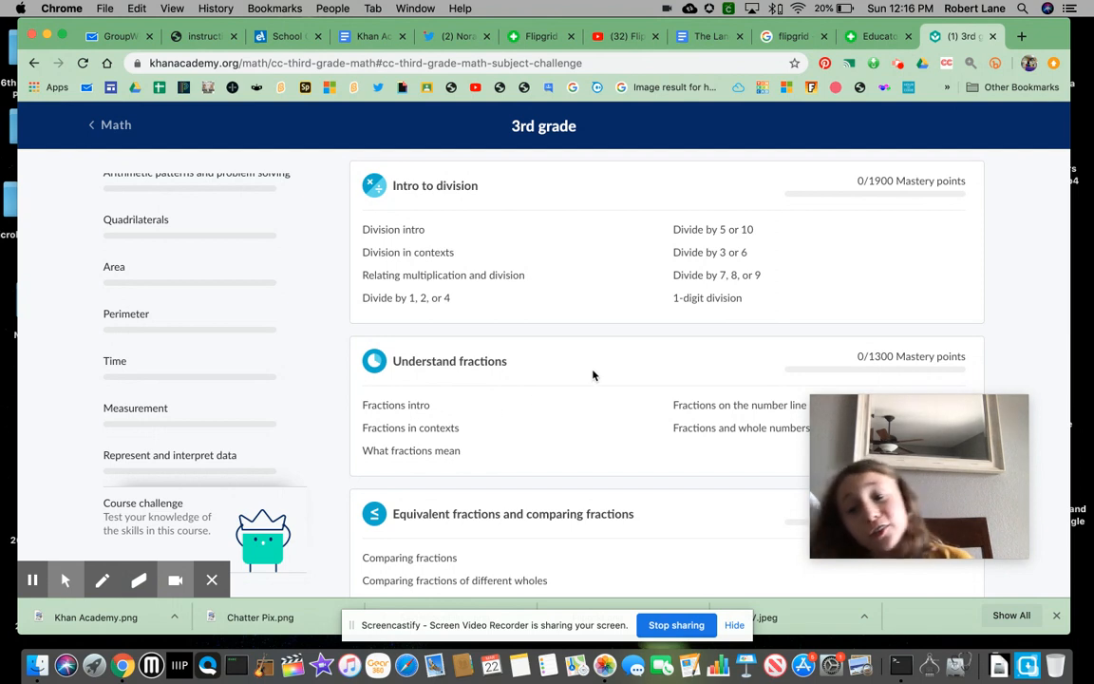
mouse_move(677, 361)
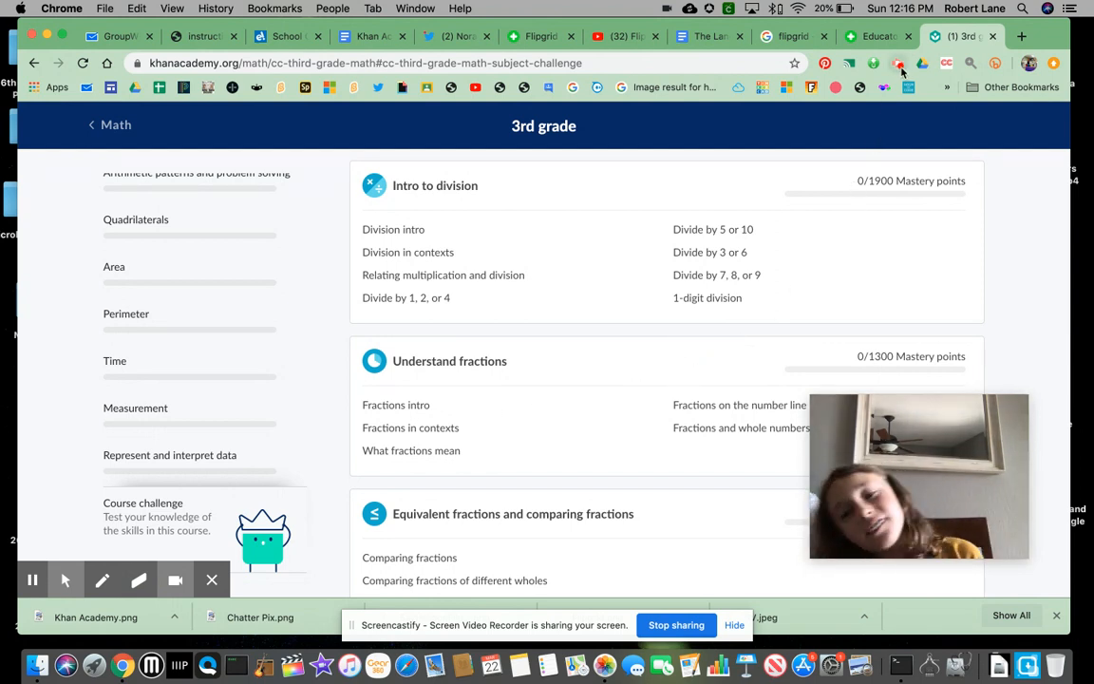
mouse_move(900, 65)
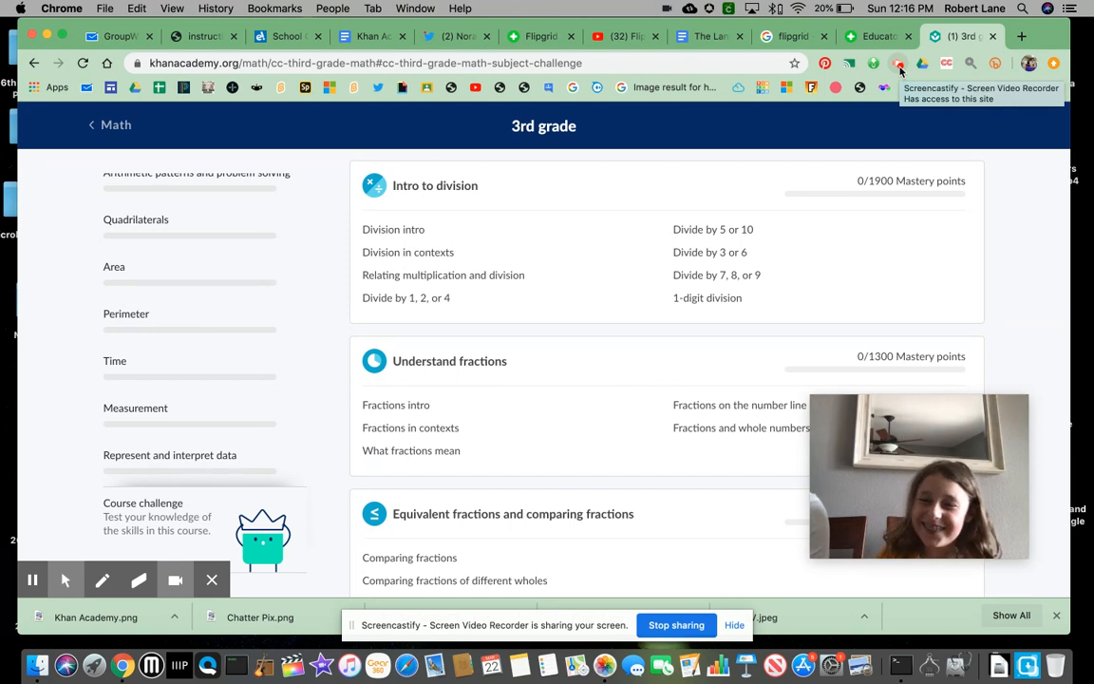
left_click(898, 62)
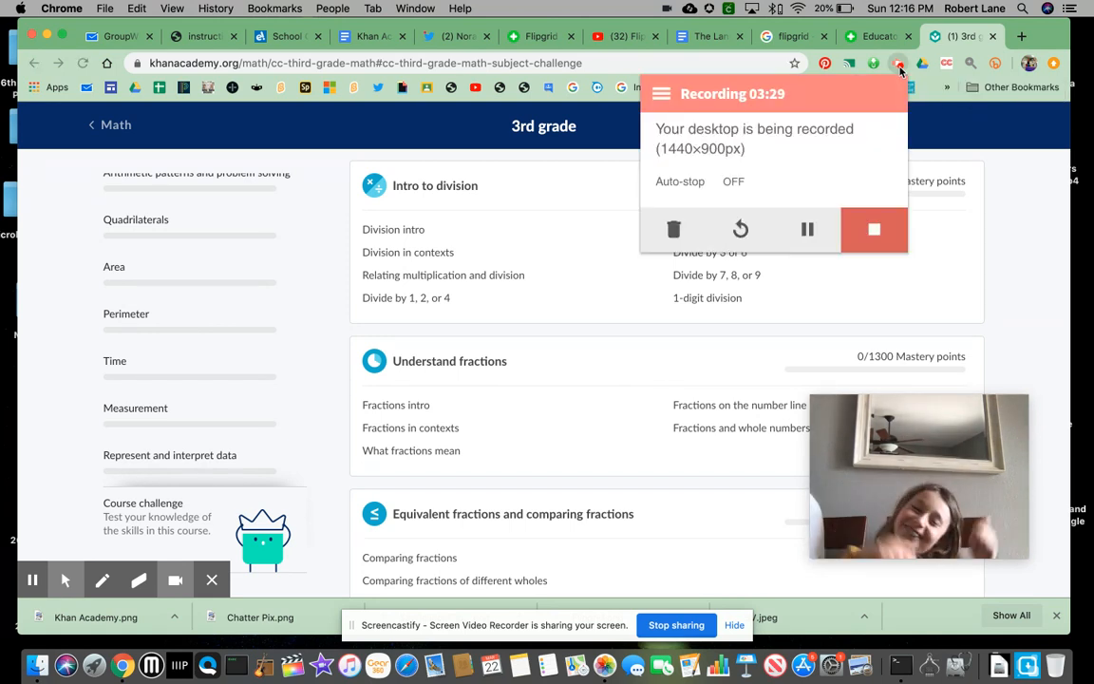